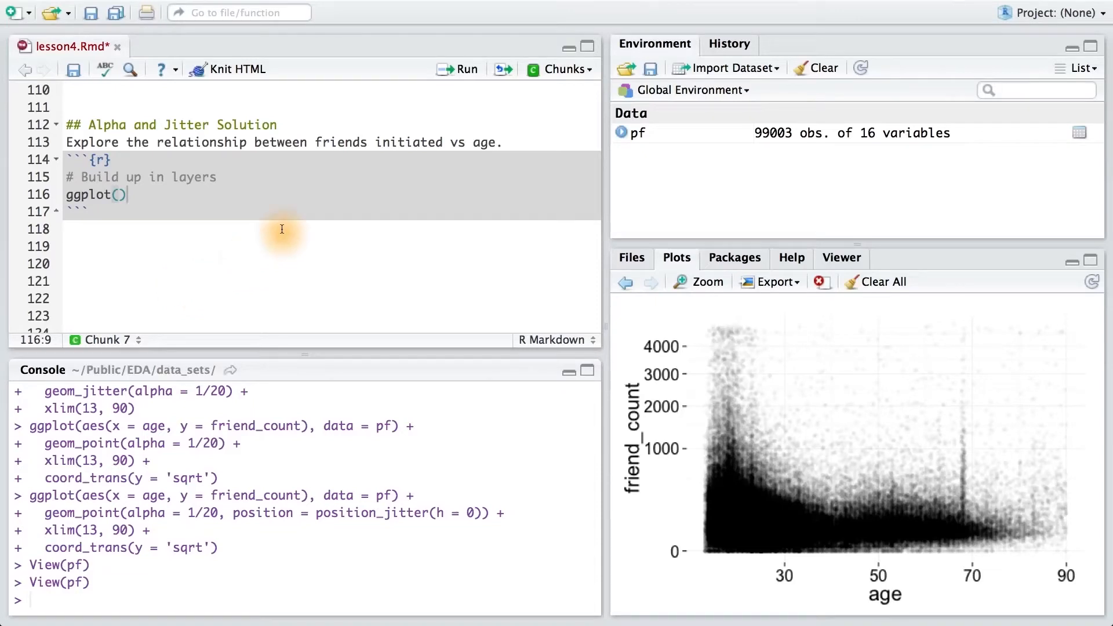
mouse_move(507, 142)
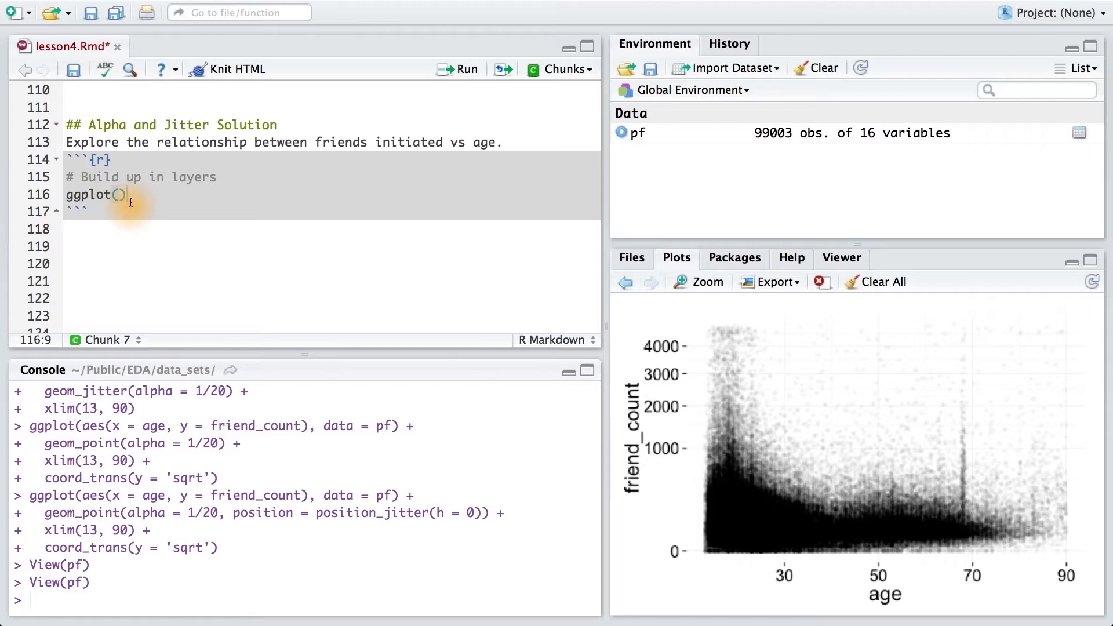
Step: Fill the ggplot call with aes(x = age, y = friends_initiated), data = pf and move to the line end to add a layer
type("aes(")
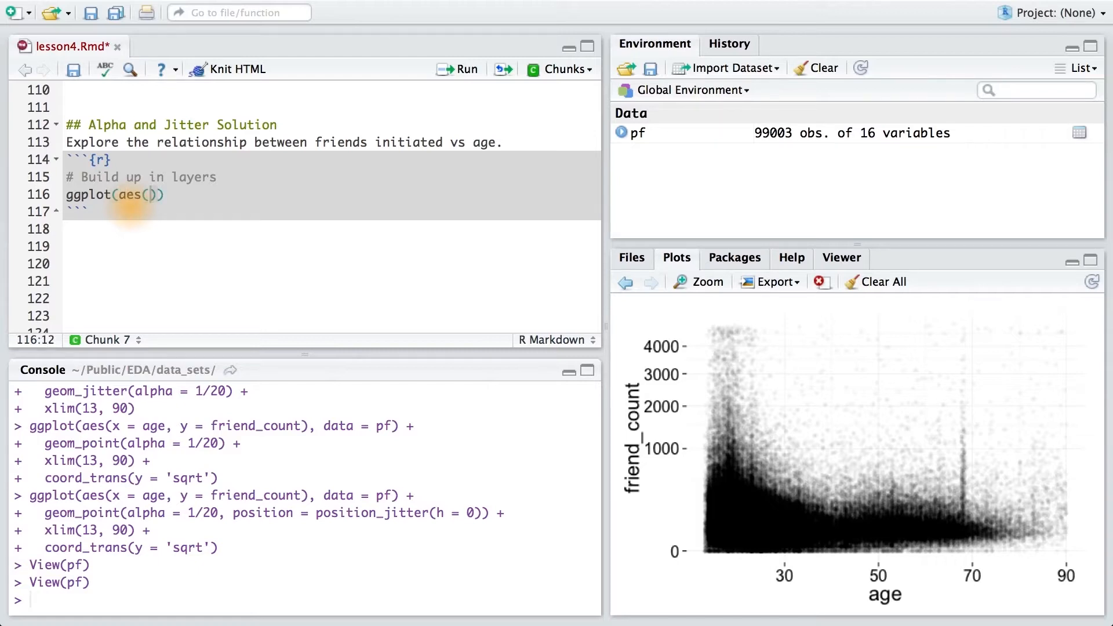
type("x = age")
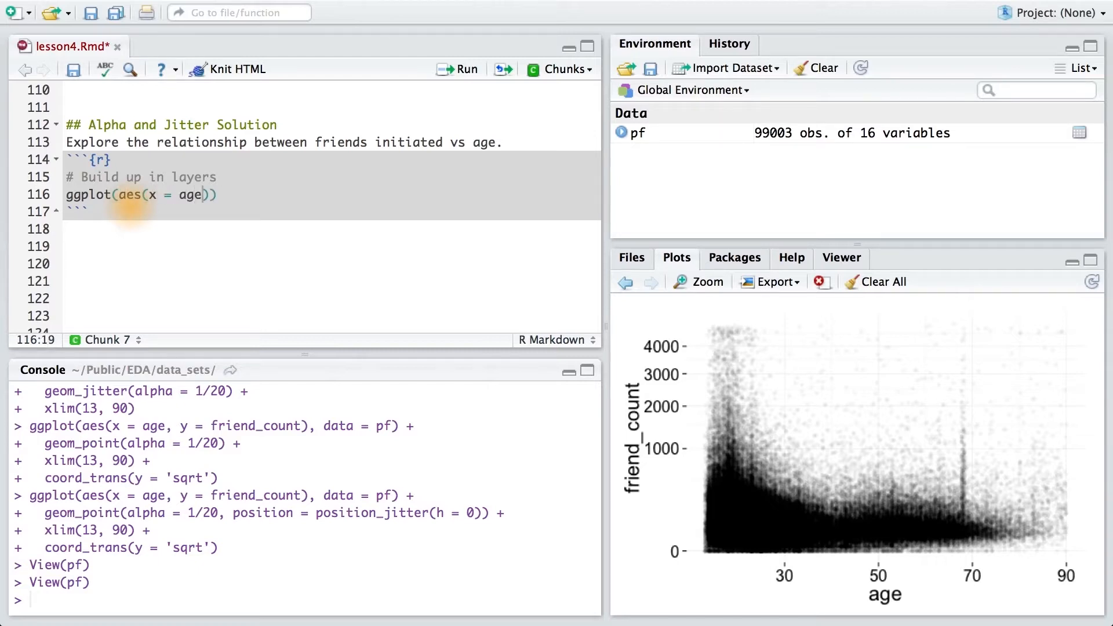
type(", y = friends_initiated), data = pf")
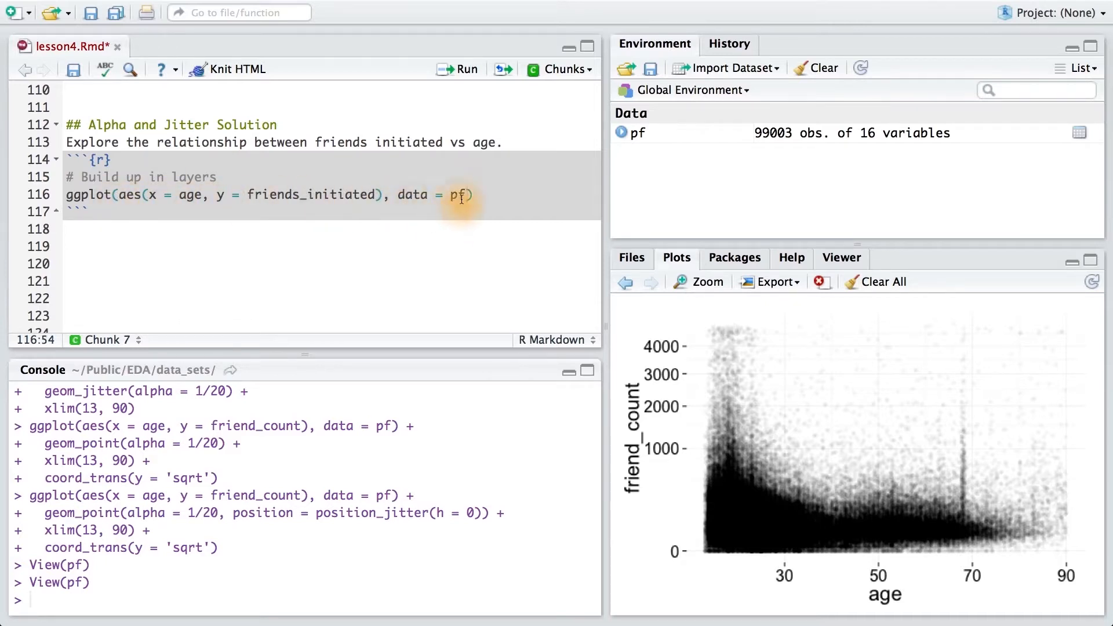
left_click(483, 194)
type("geom")
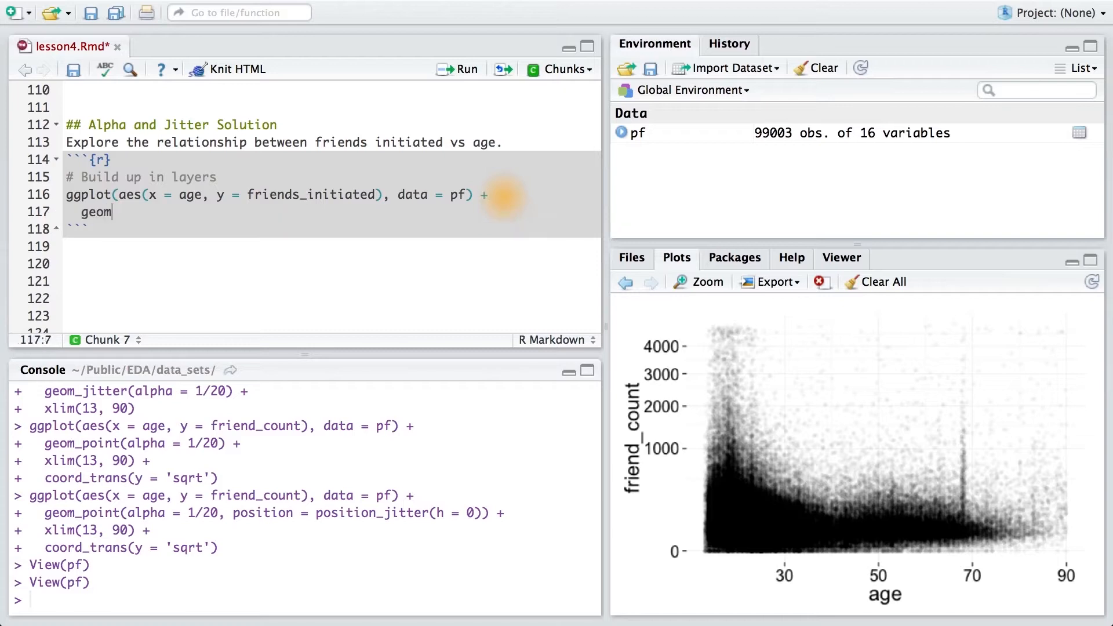
Step: Add geom_point(), then pick up friendships_initiated from names(pf) to replace the misspelled friends_initiated
type("_point()")
left_click(304, 600)
type("names(pf)")
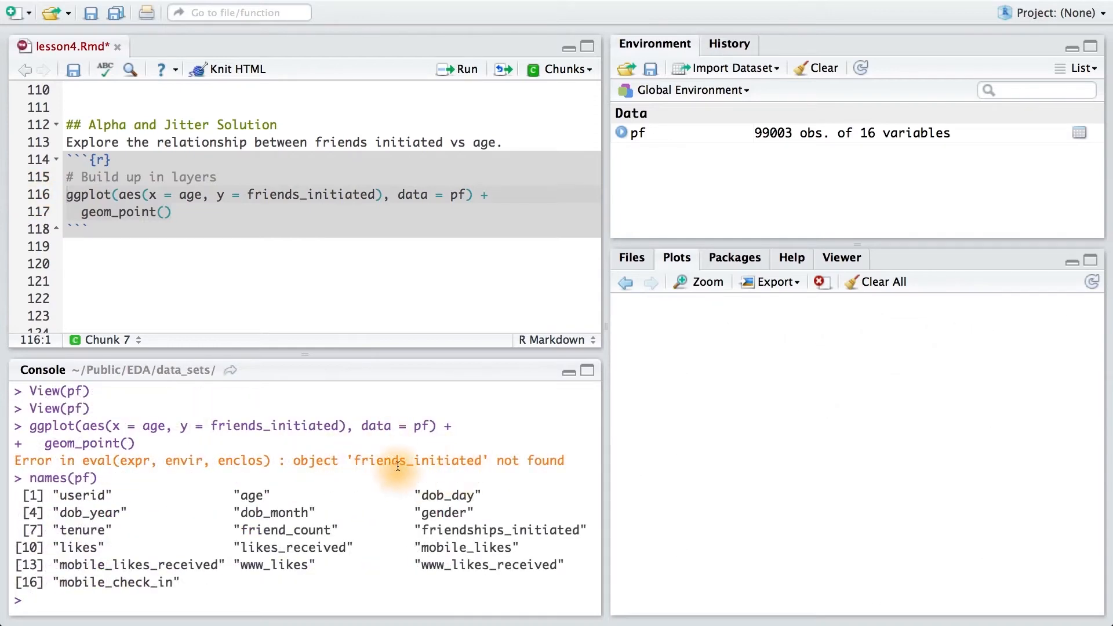
mouse_move(415, 525)
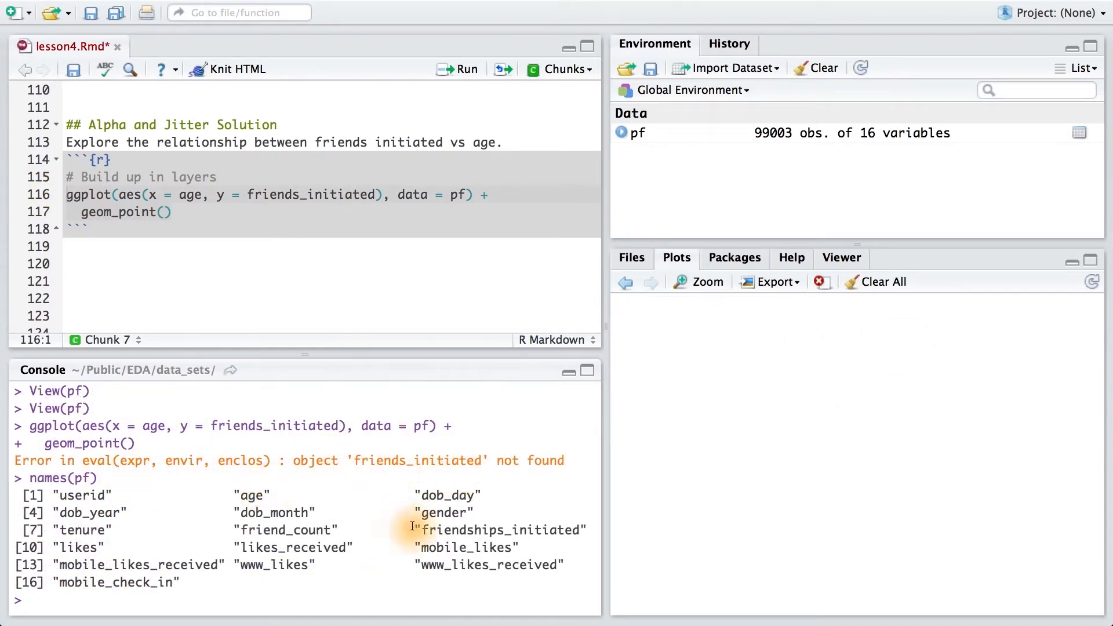
double_click(498, 529)
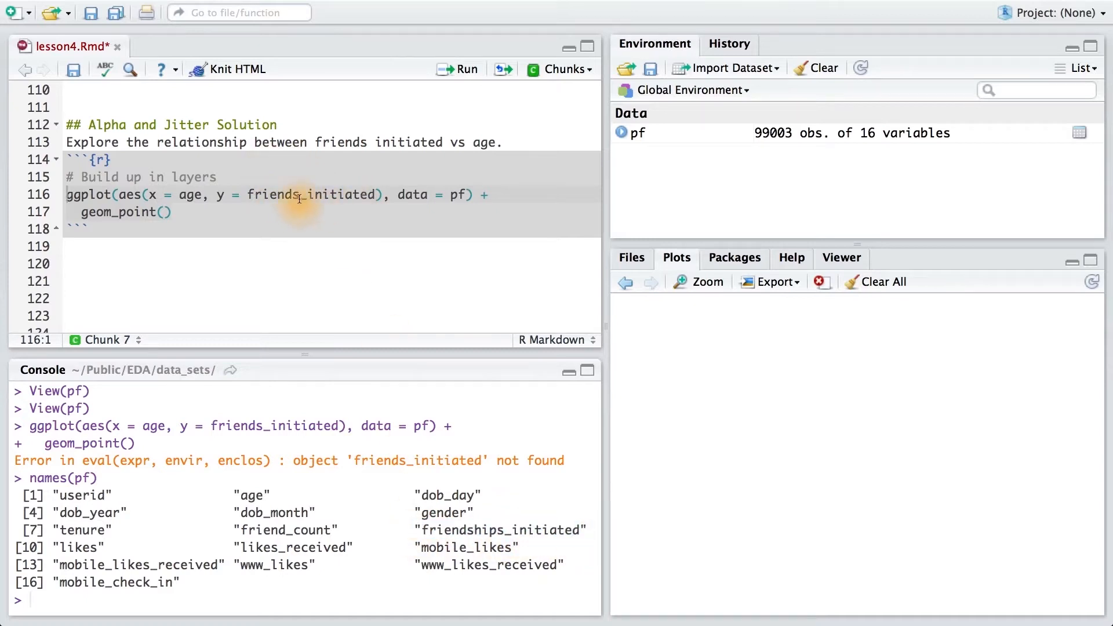
left_click(458, 69)
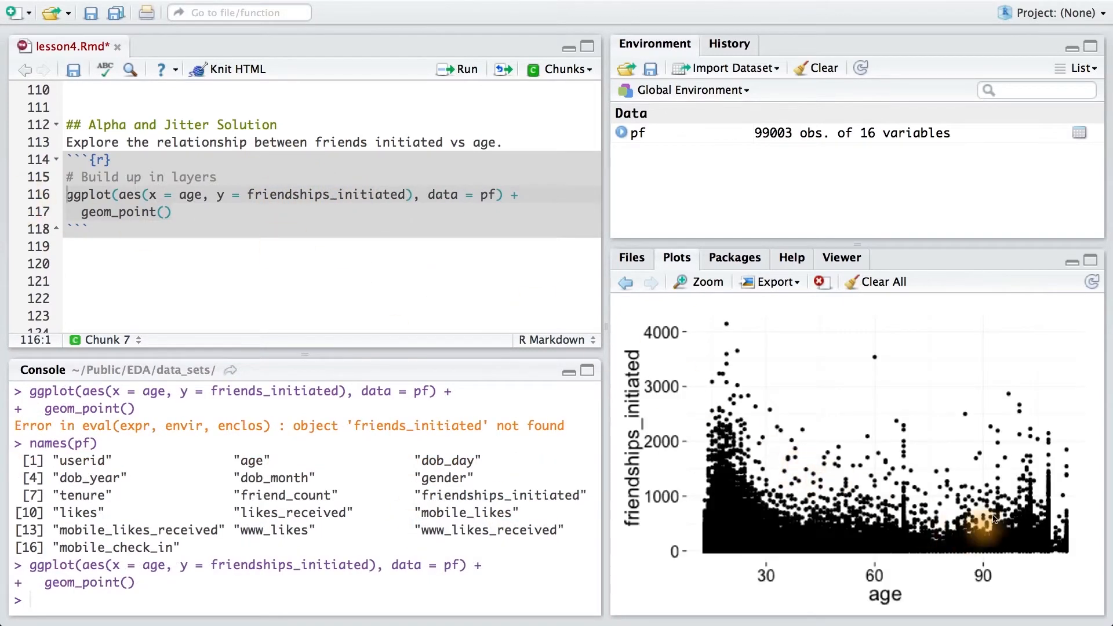
Step: Inspect the scatter plot in the Zoom window and return to the code to rewrite the points layer
left_click(704, 282)
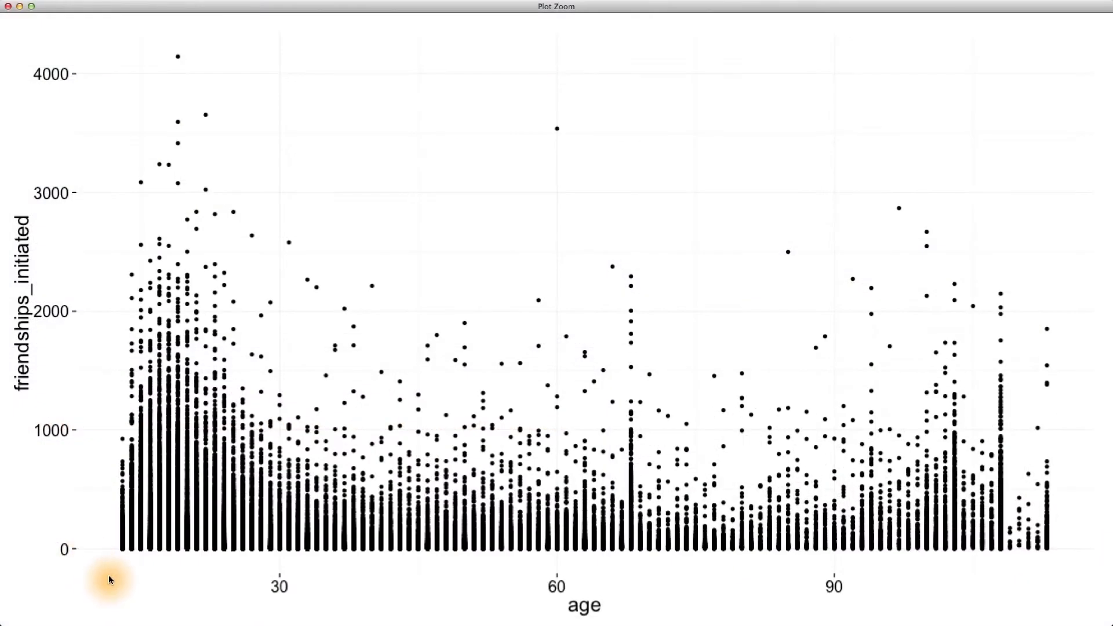
mouse_move(164, 540)
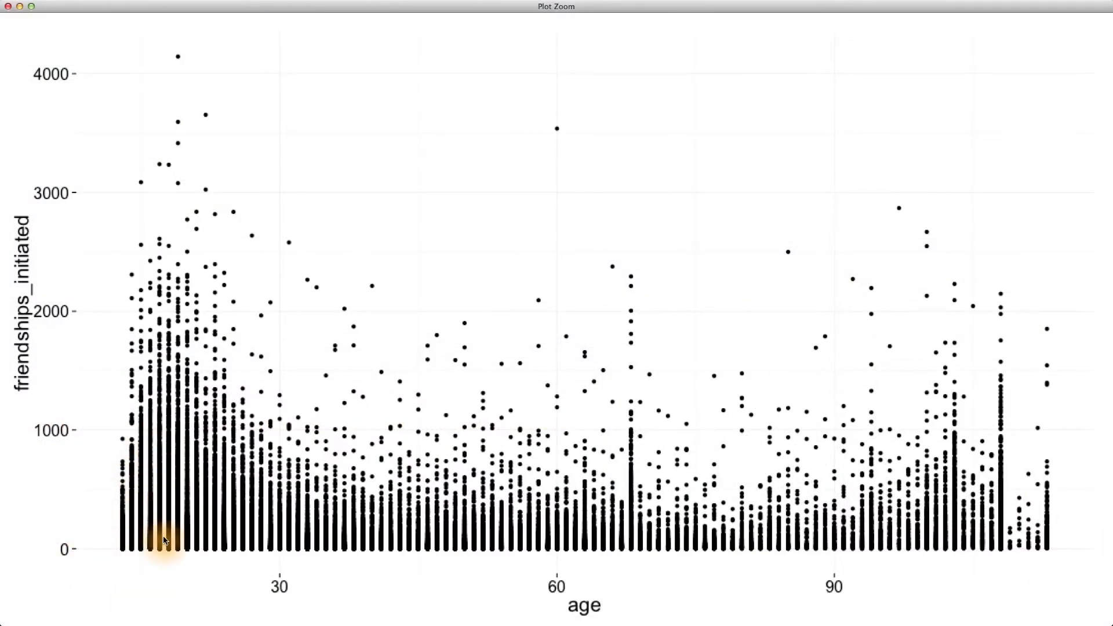
left_click(9, 6)
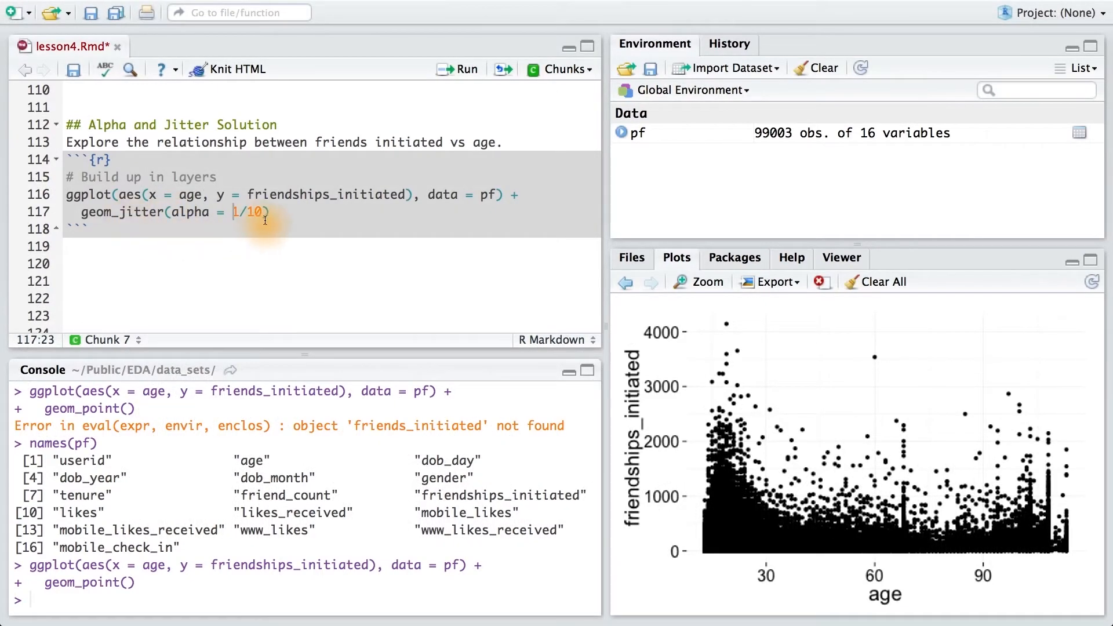
Step: Run the chunk, add a position argument to geom_point(alpha = 1/10), and enlarge the jittered plot
left_click(697, 281)
type("poin")
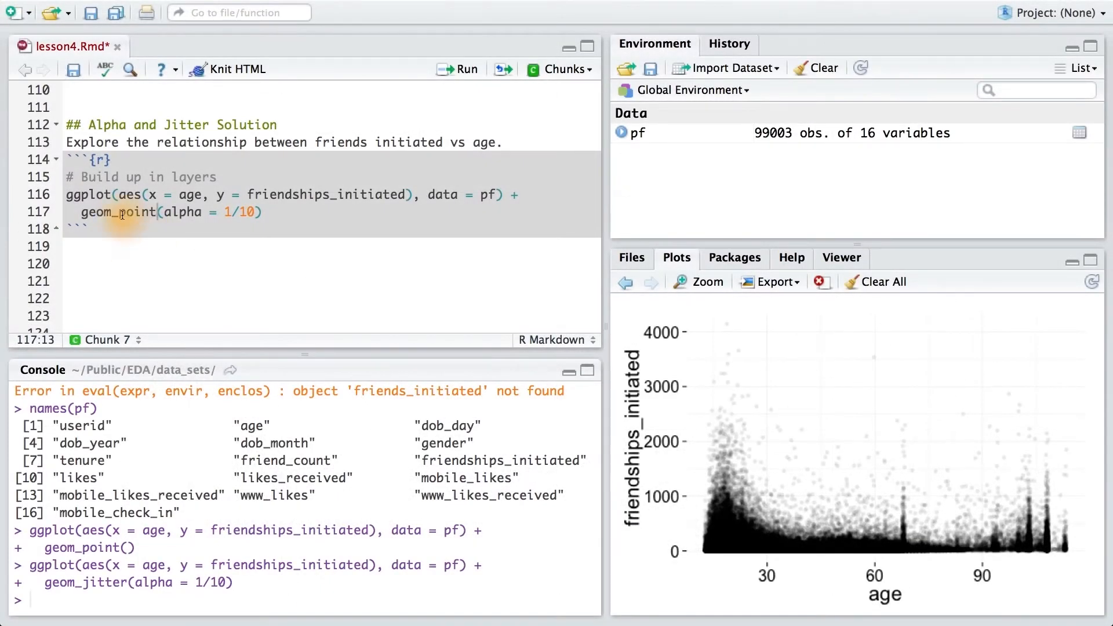
left_click(259, 212)
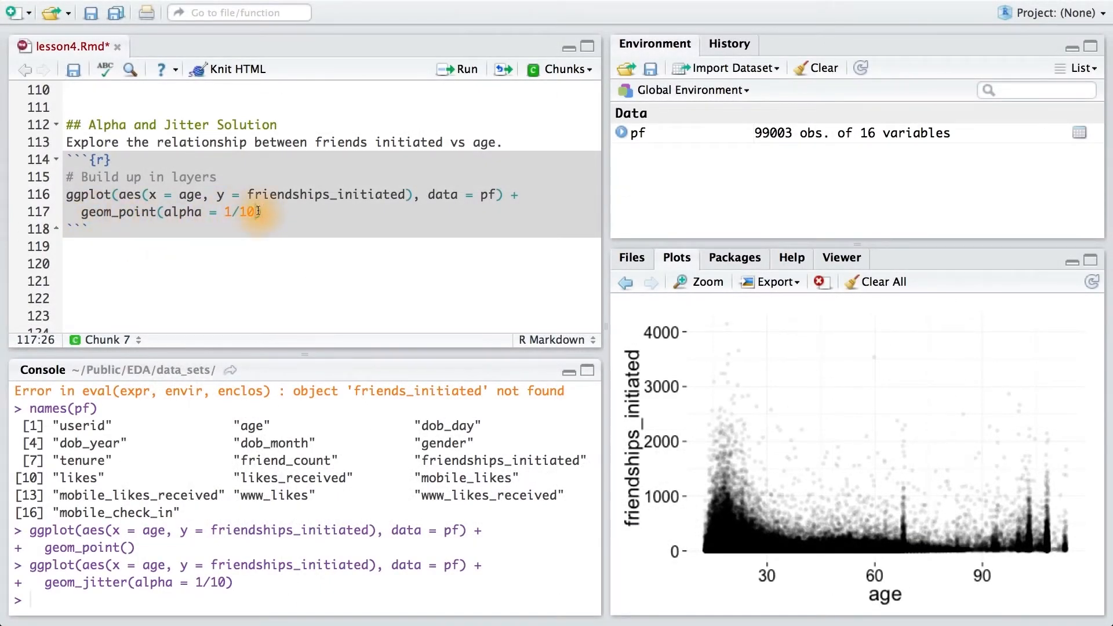
type(", position = 'jitter")
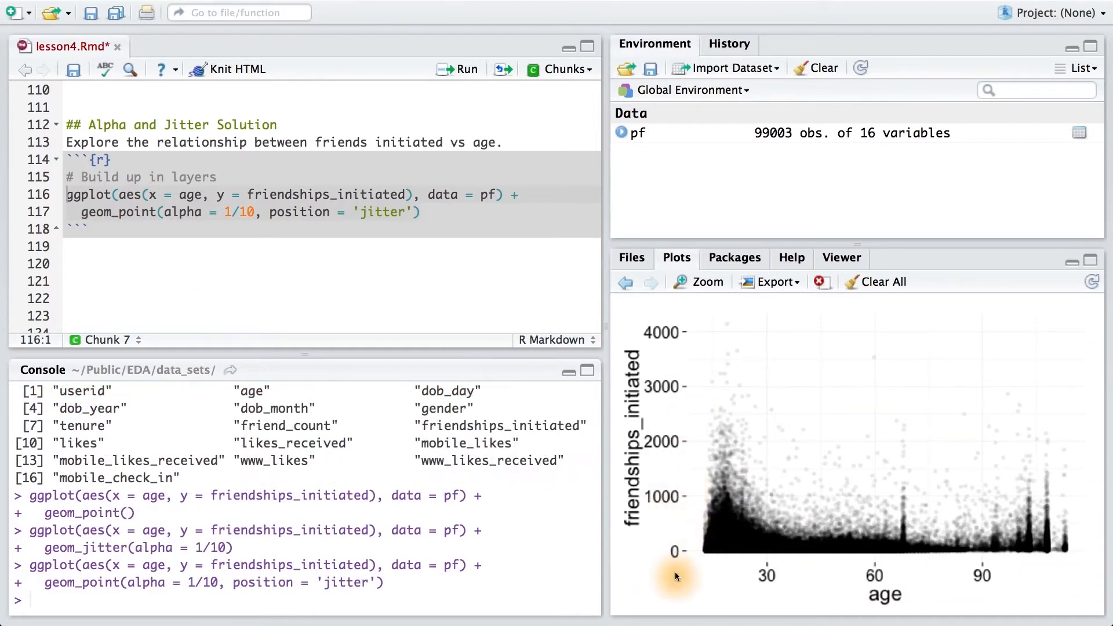
left_click(705, 282)
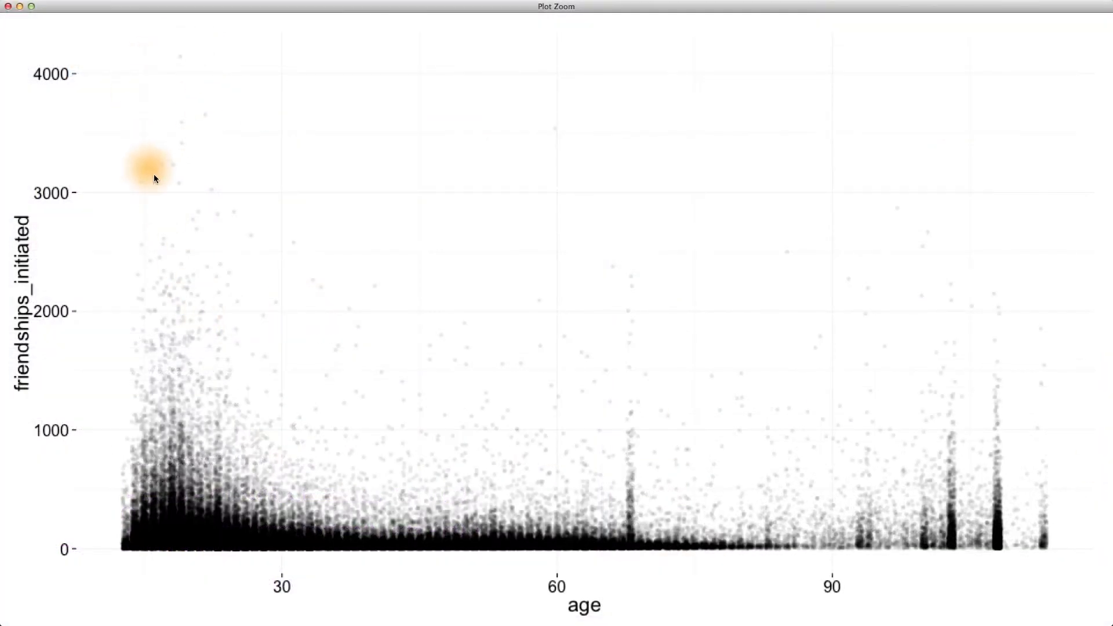
mouse_move(29, 243)
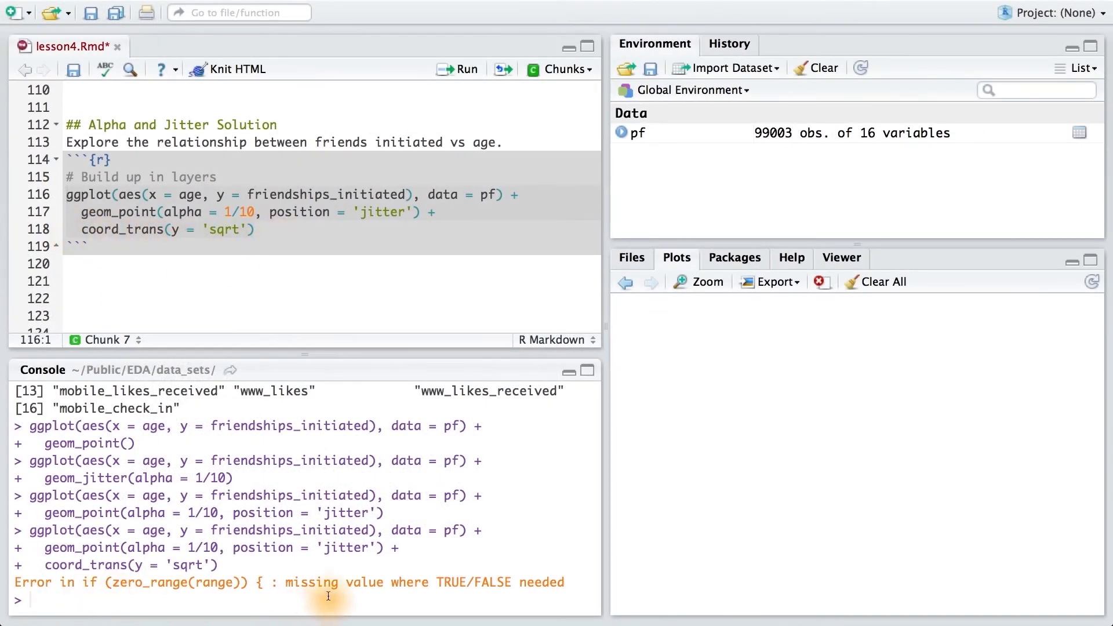
Step: Return to the plotting code to rework the points layer into geom_jitter with an empty position
left_click(256, 229)
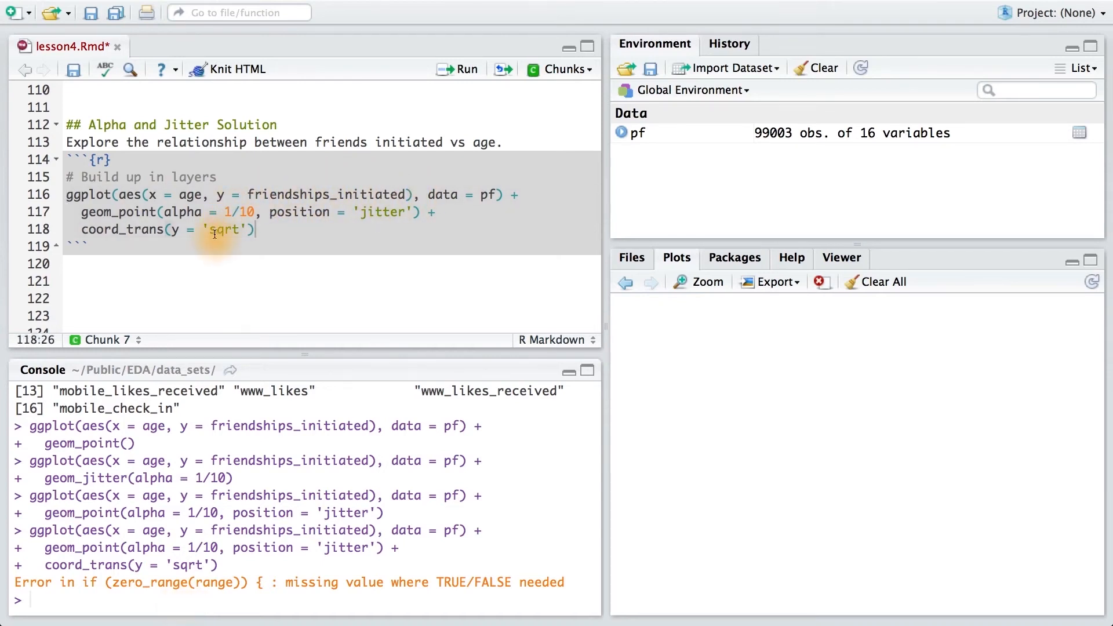
mouse_move(378, 223)
type("jitter")
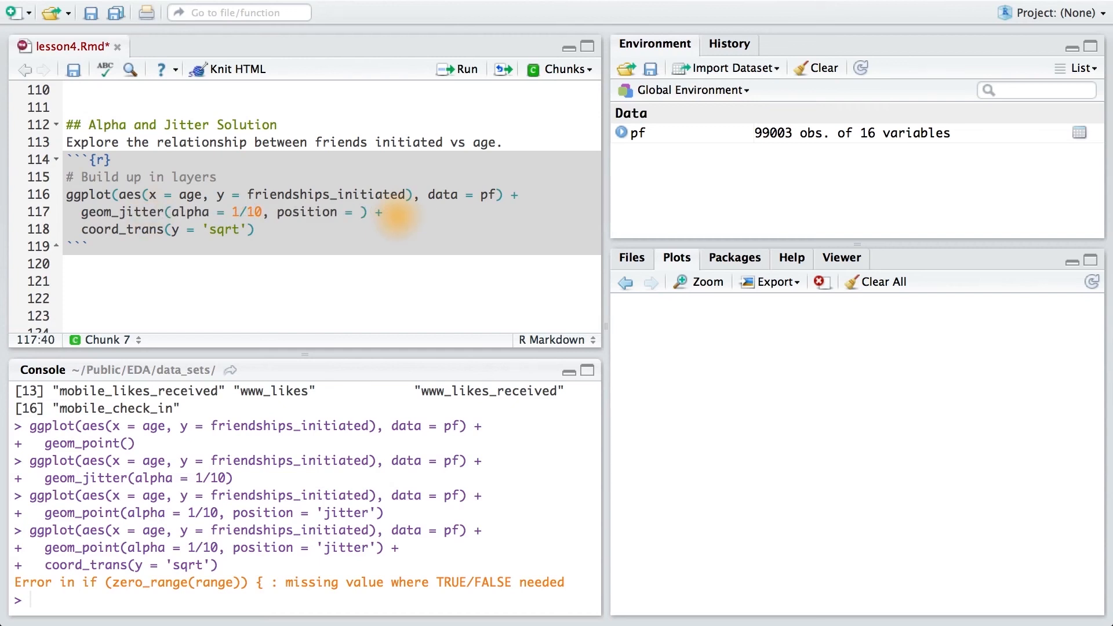
Step: Set position = position_jitter(h = 0), run the chunk and enlarge the square-root-scaled plot
type("position_jitter()")
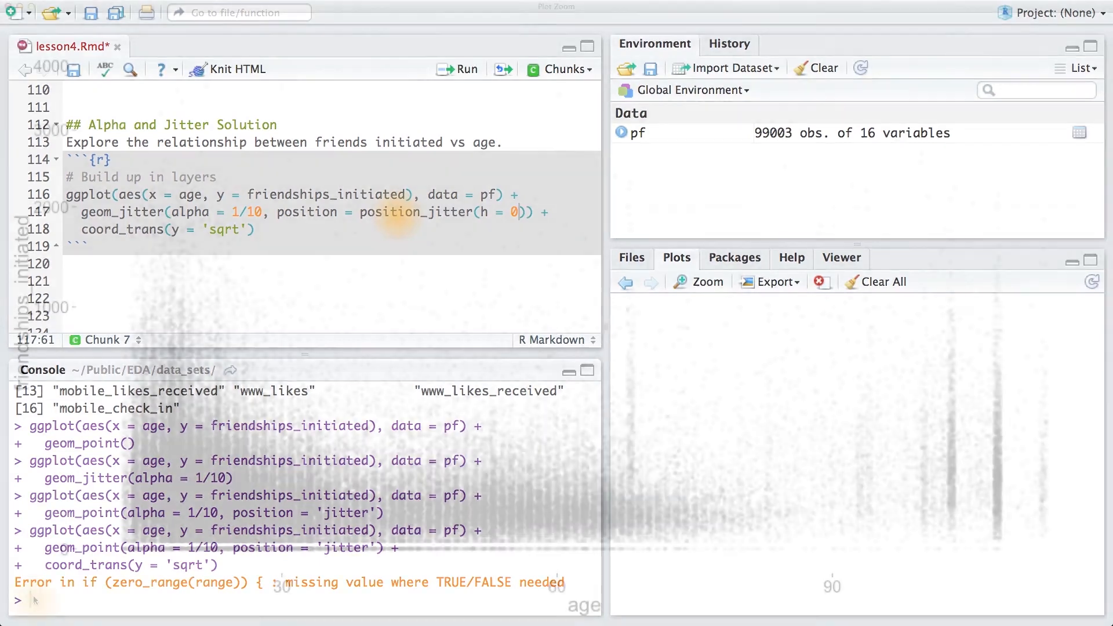
left_click(696, 282)
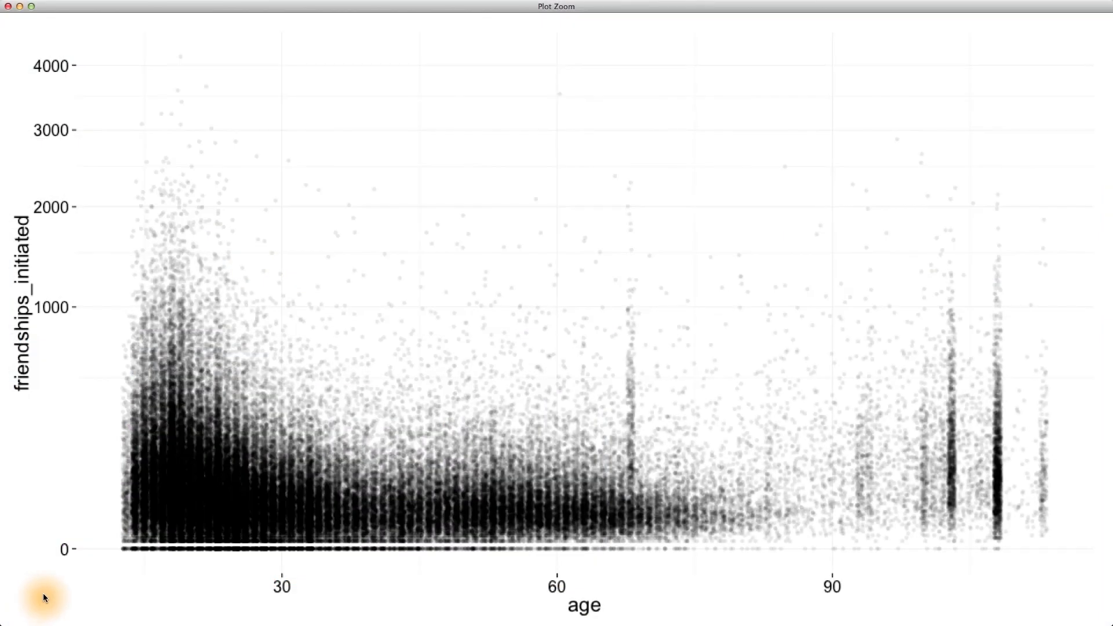
mouse_move(53, 594)
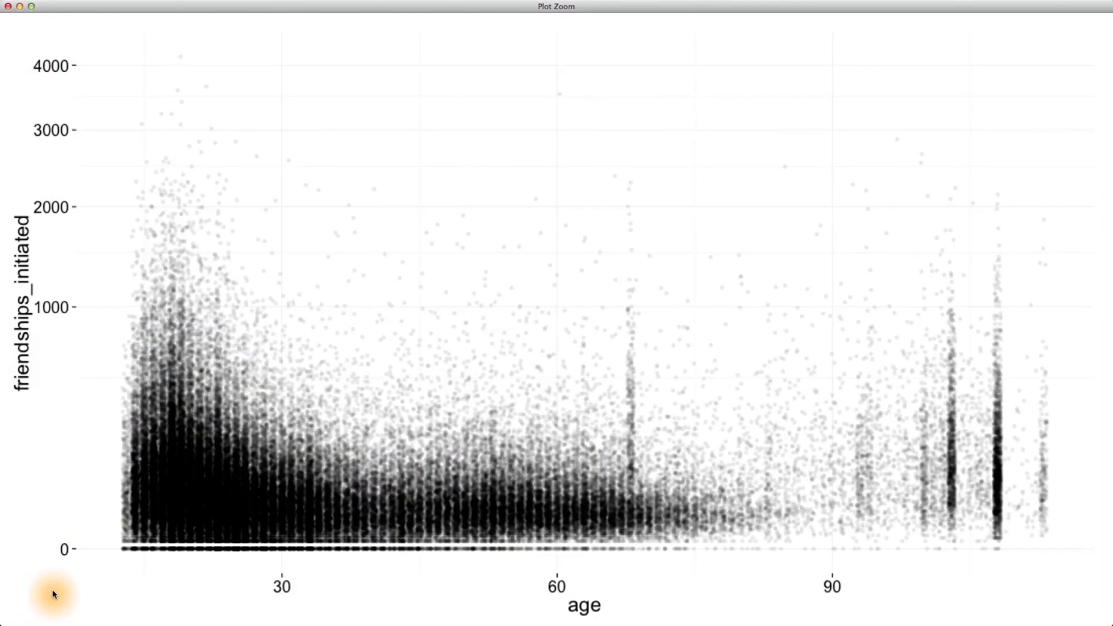